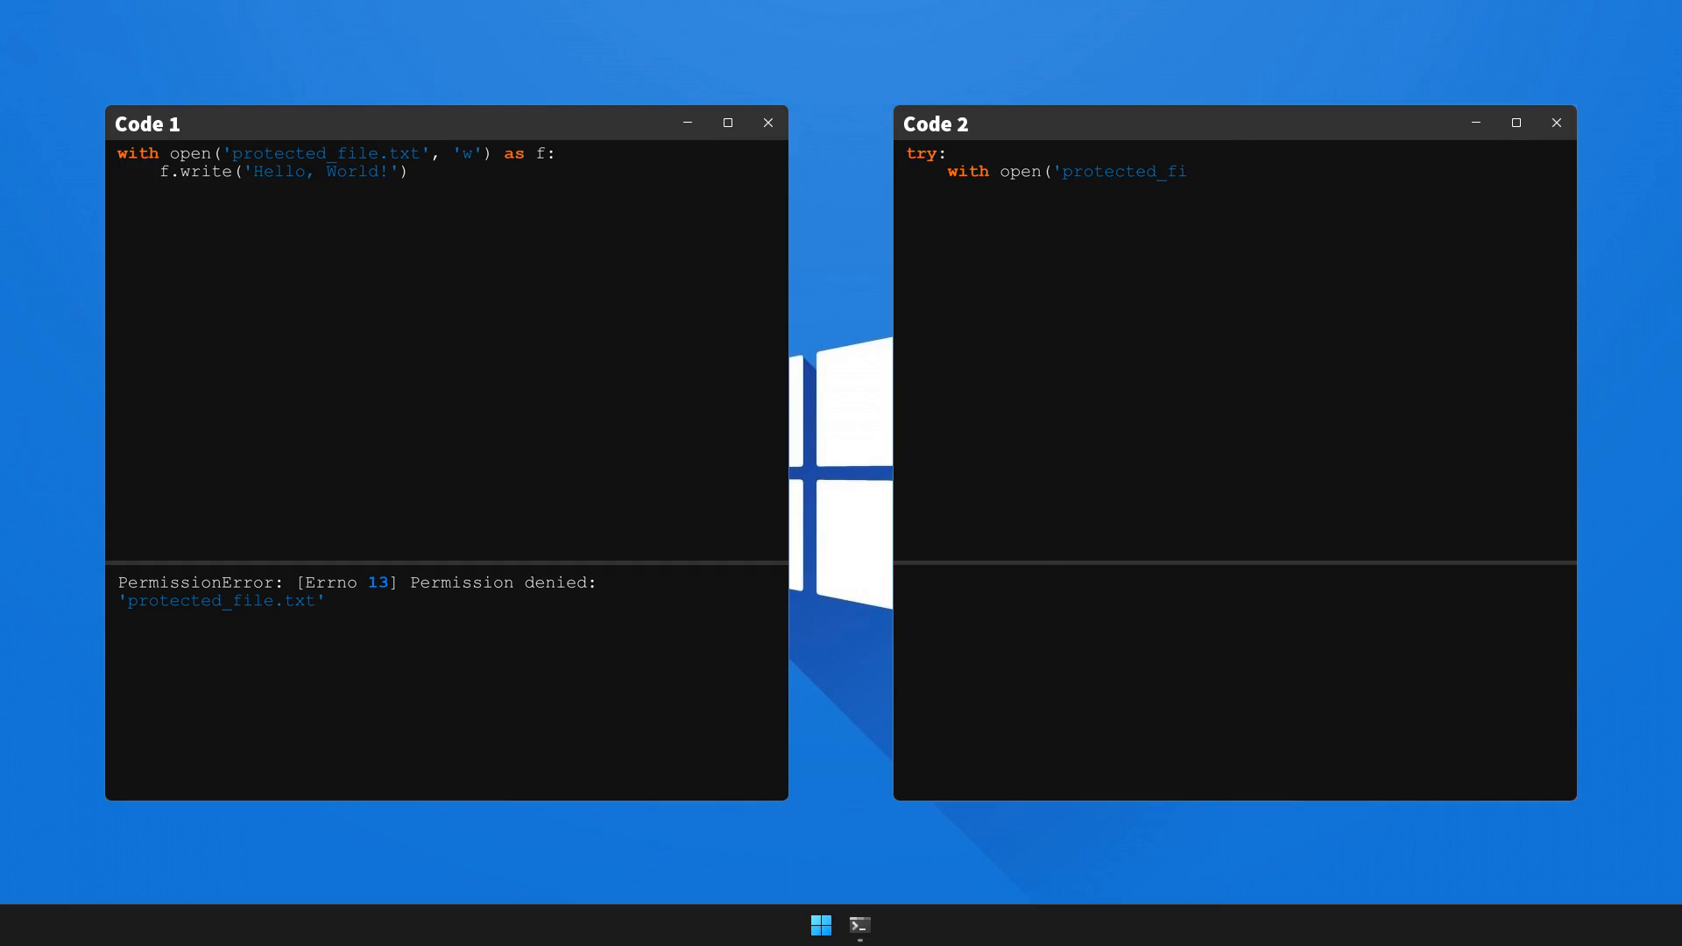
type("le.txt', 'w') as f:")
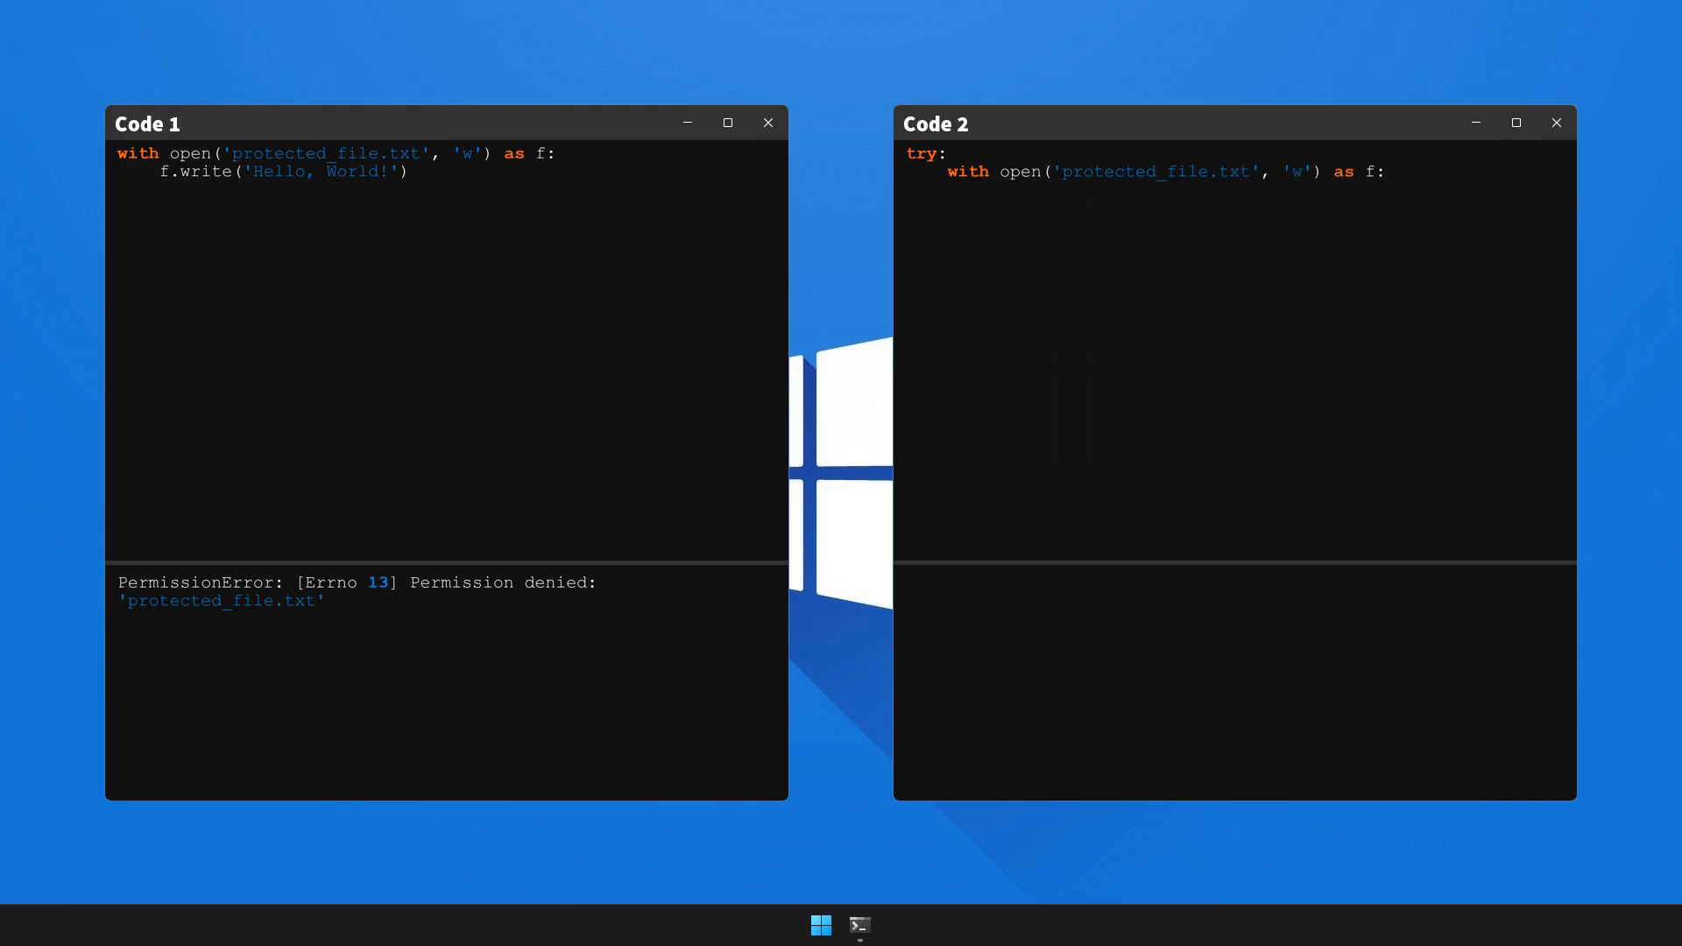
type("f.write('Hello,")
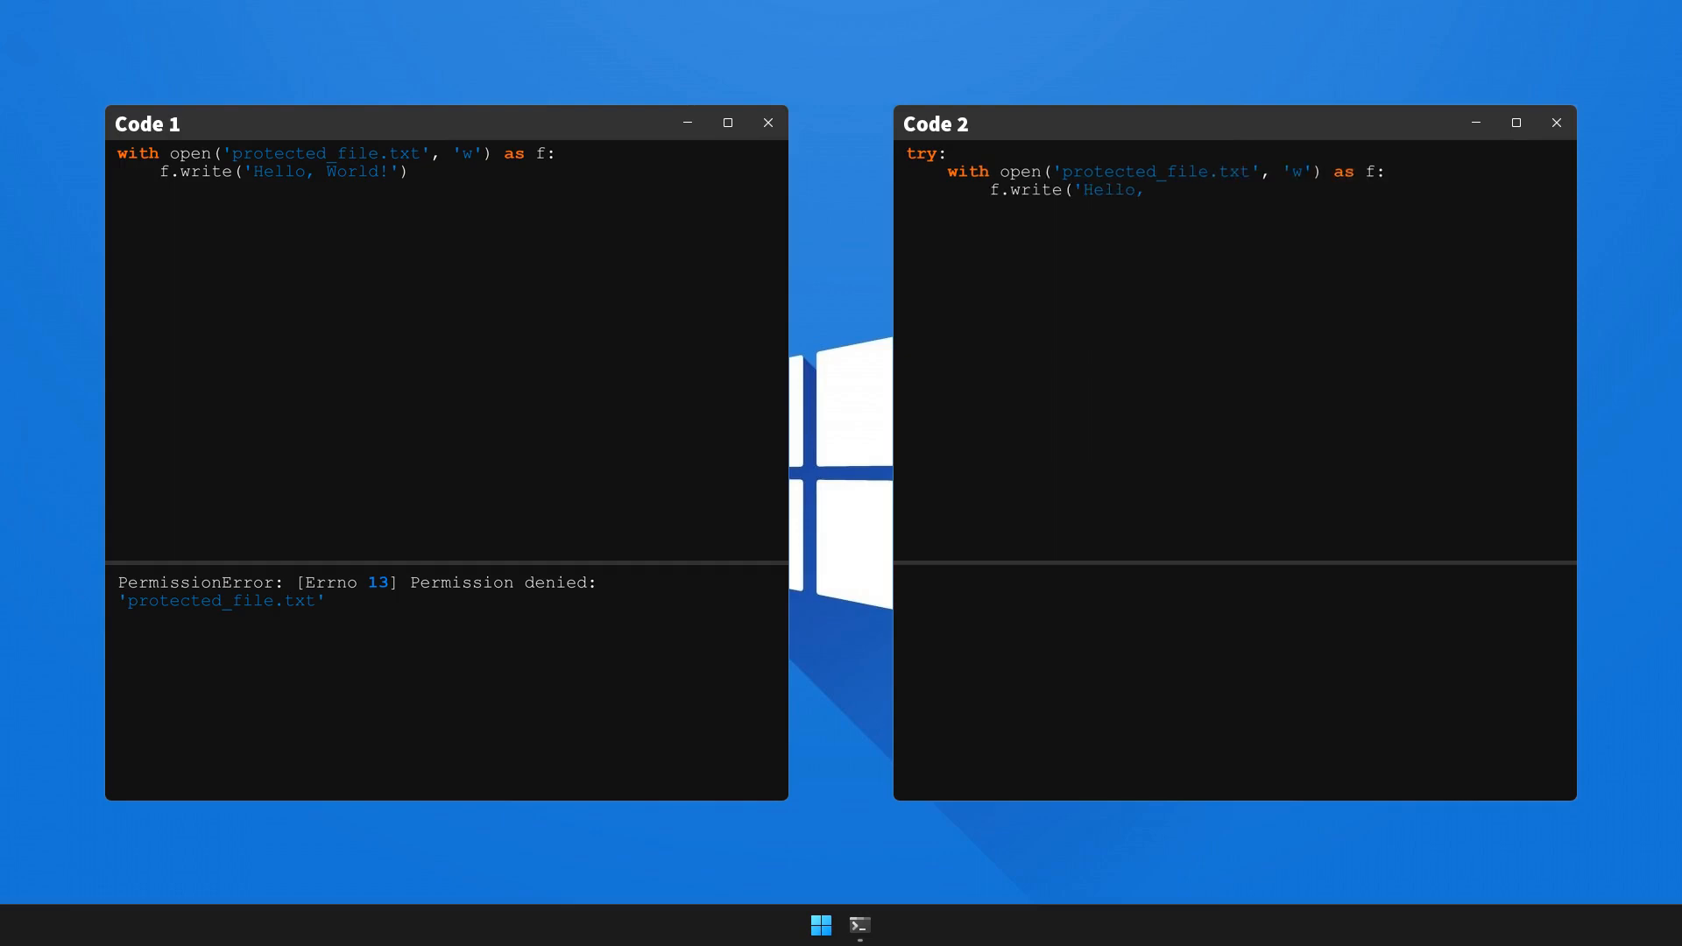
type("World!')")
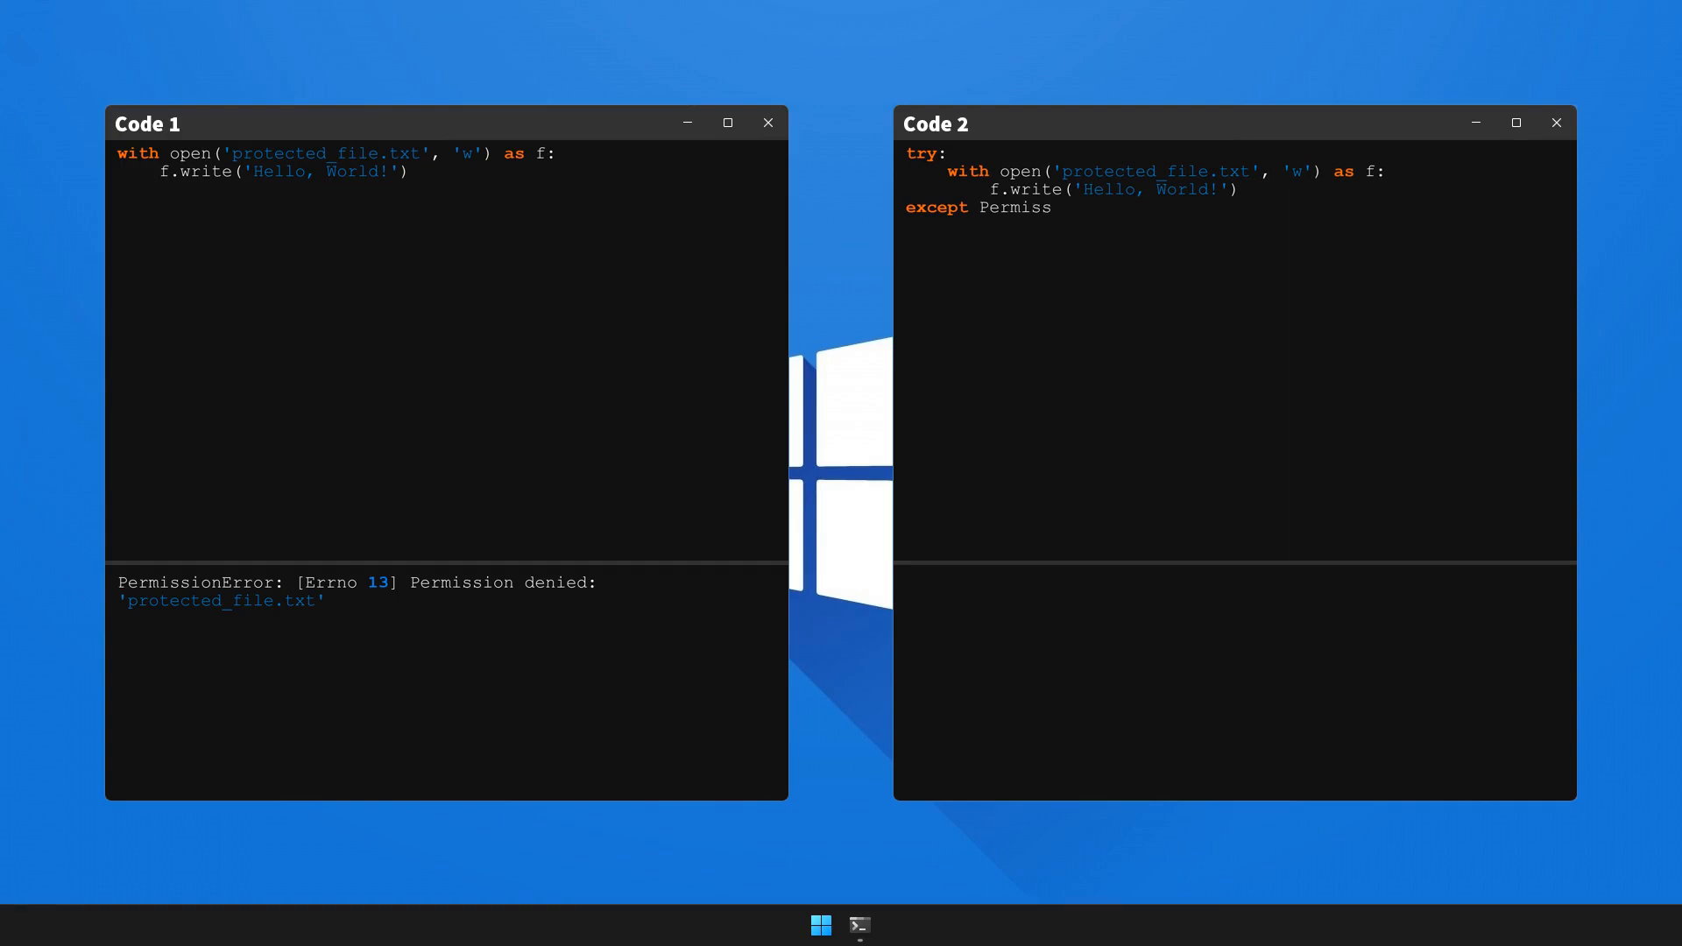
type("ionError:")
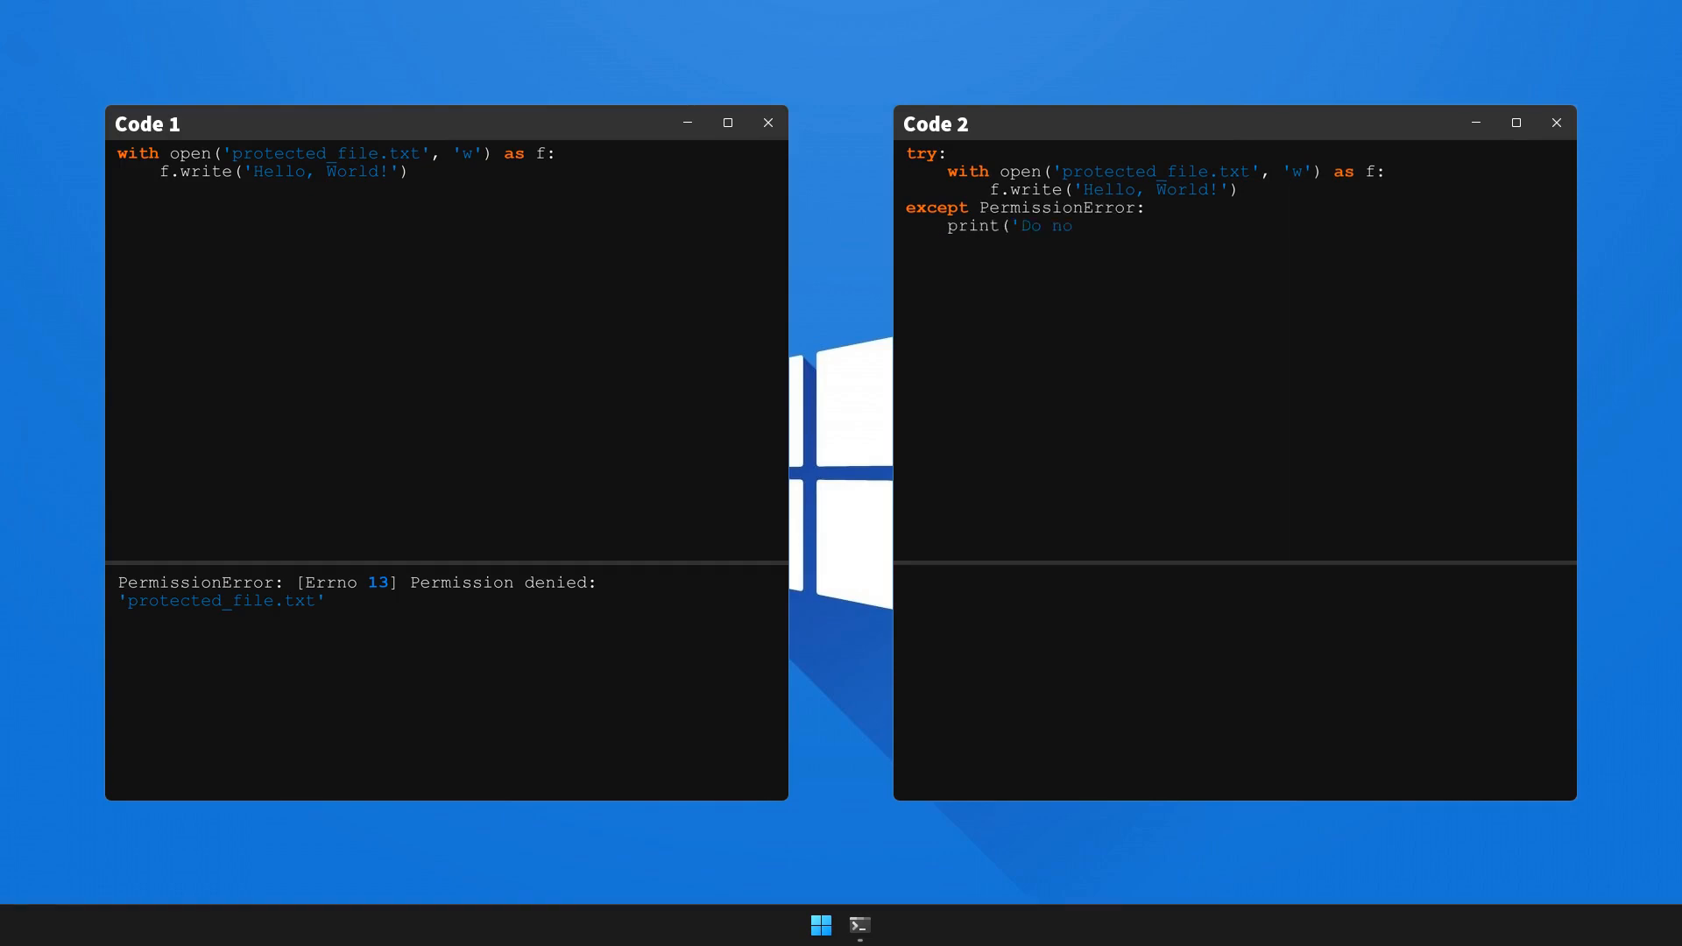